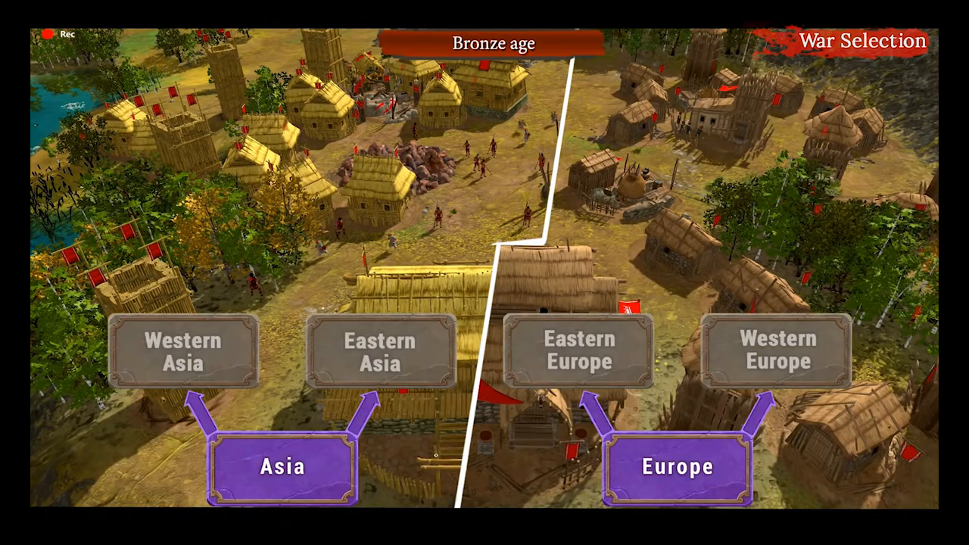
click(776, 465)
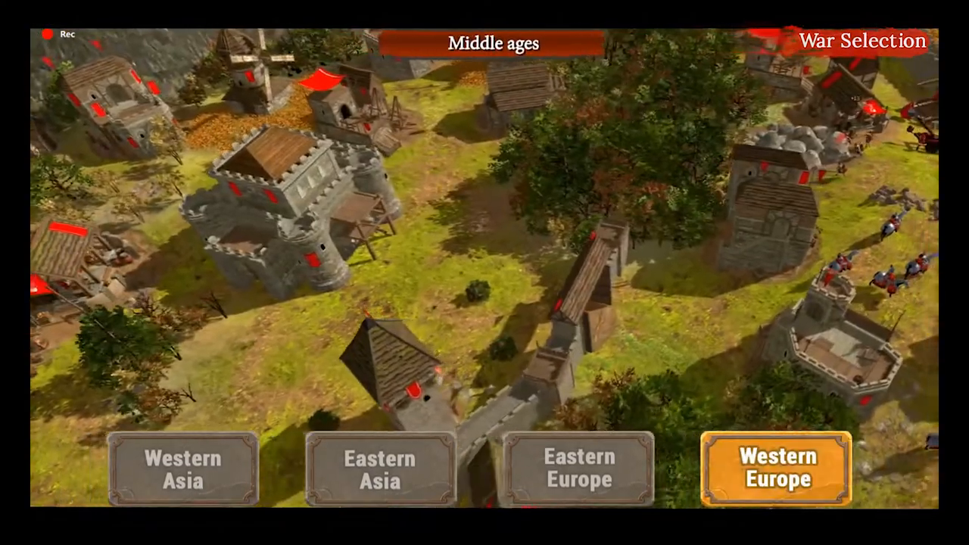